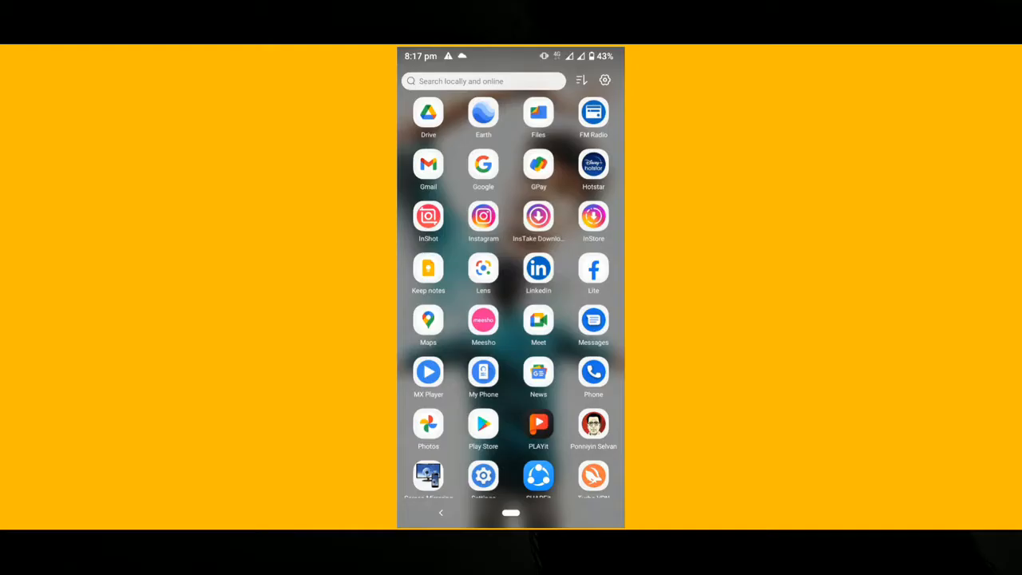
Launch Google Keep from the home screen and create a new checklist note
click(428, 269)
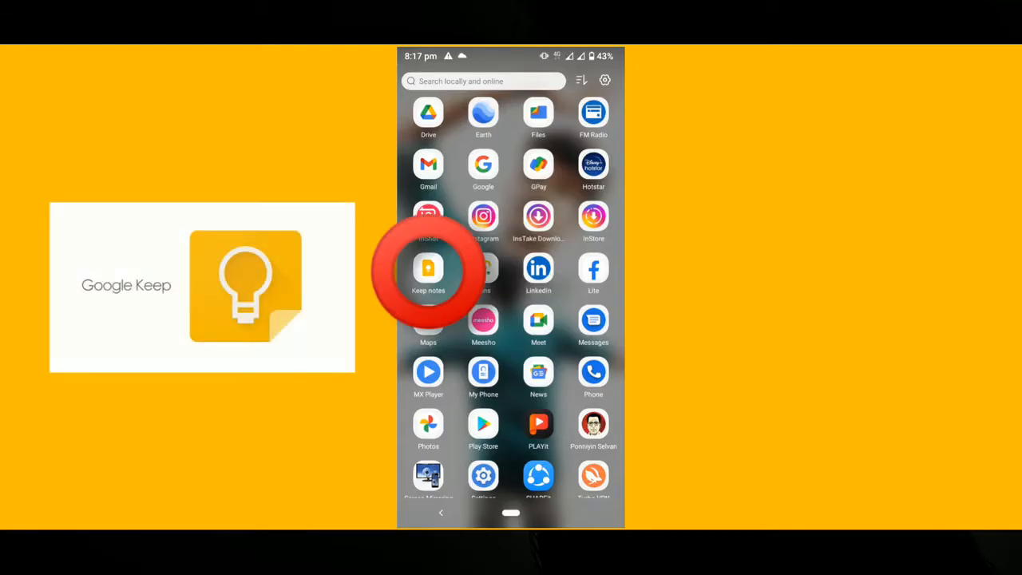
click(428, 269)
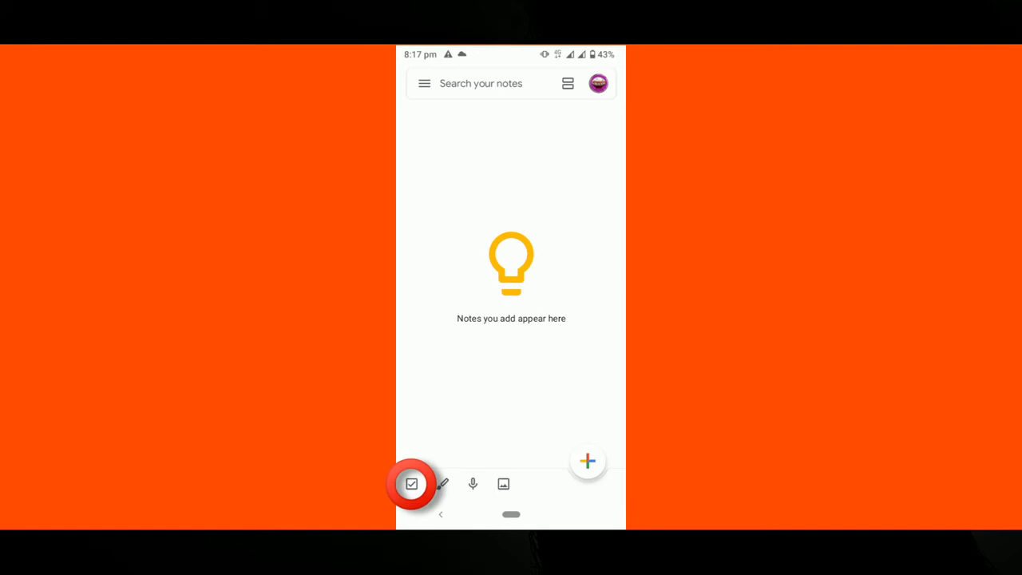
click(411, 483)
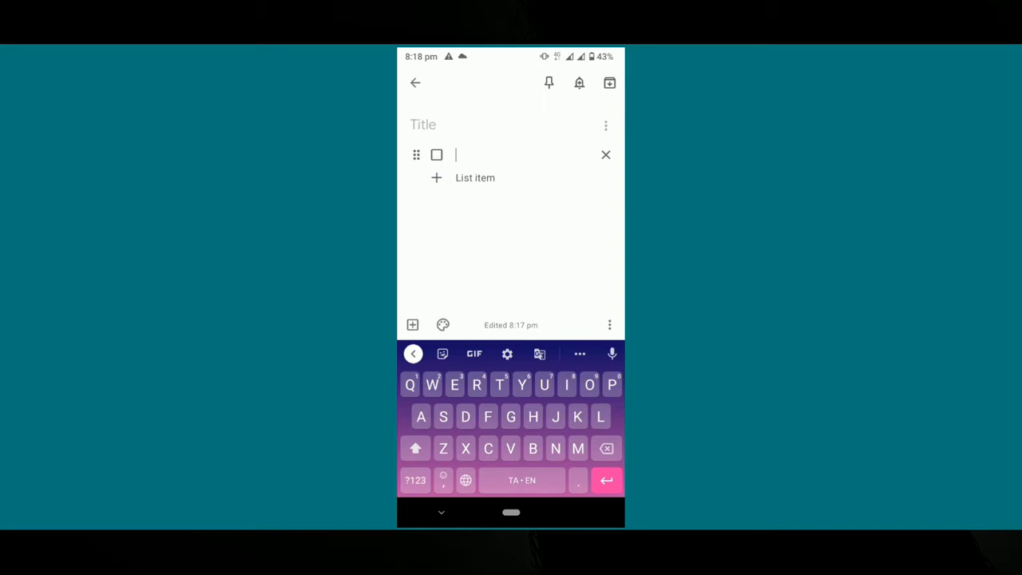
Add items 'இடம் : காட்டு பகுதி', 'நேரம் : இரவு', 'காட்சி :', and begin the description
text(இடம் : கட்டு பகுதி)
text(நேரம் :)
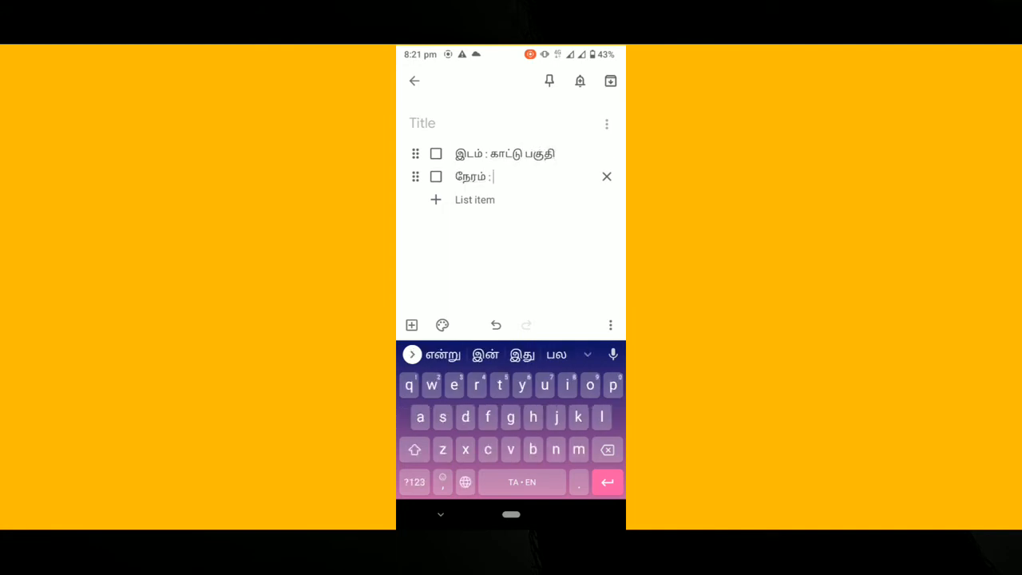
text(காட்சி :)
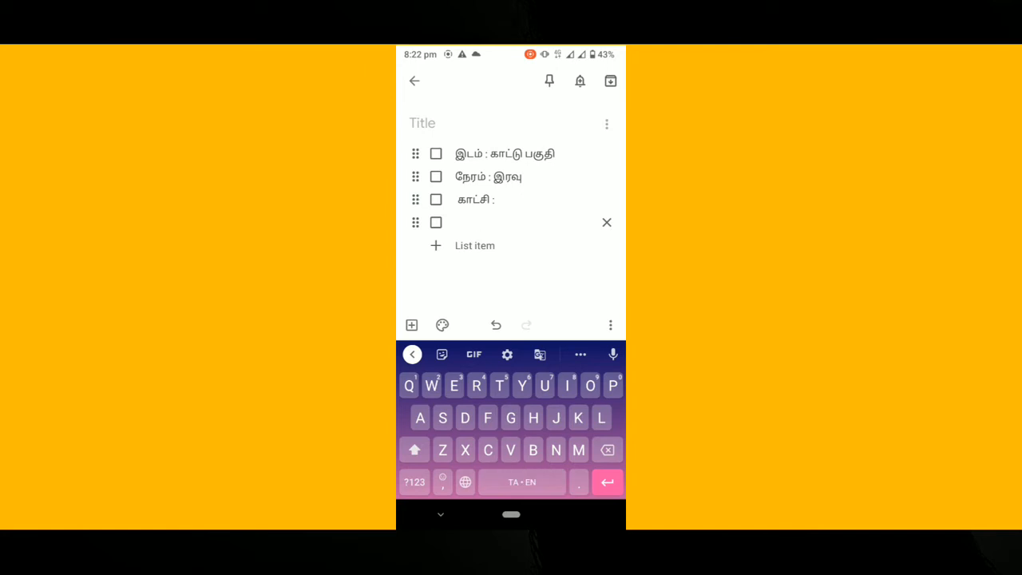
text(அடர்ன்)
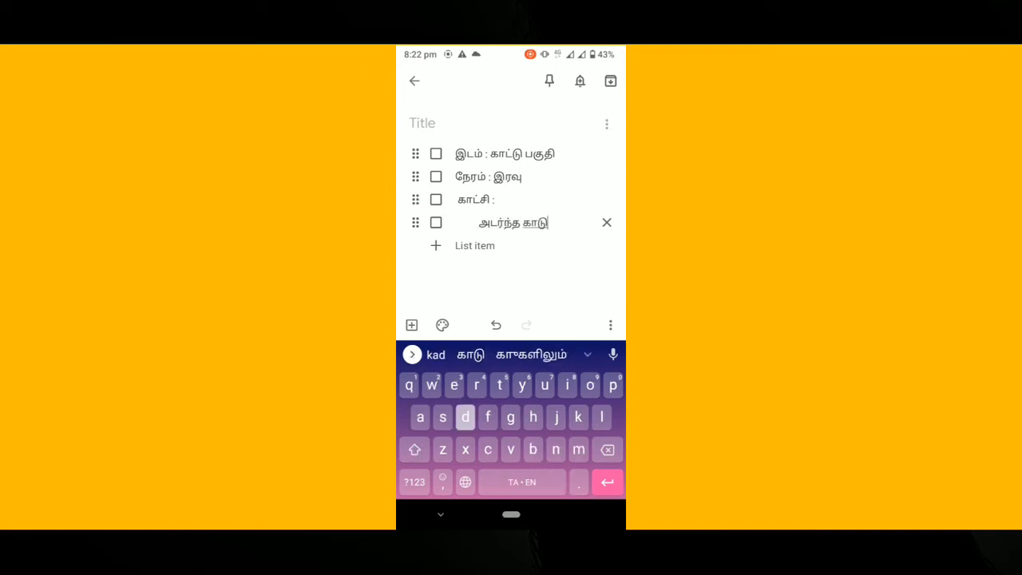
Continue the Tamil description about the decades-old ruined palace and two friends going there
click(589, 385)
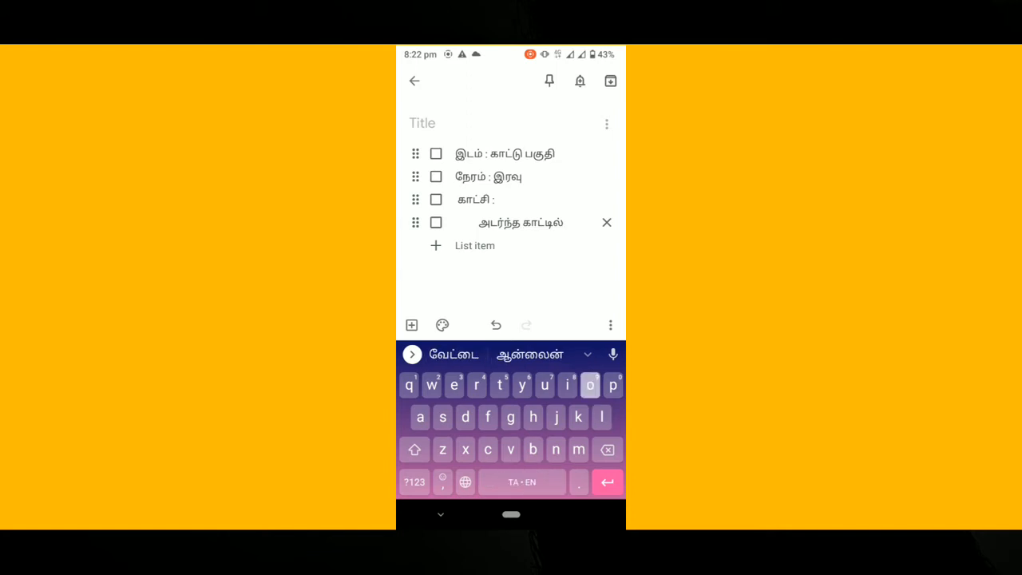
text(ஒரு பே)
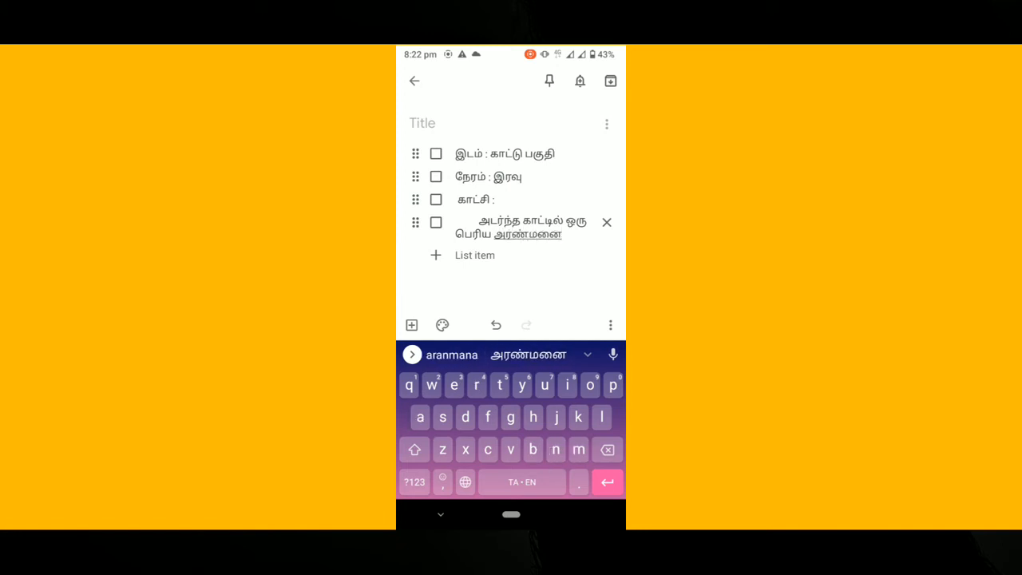
text(a)
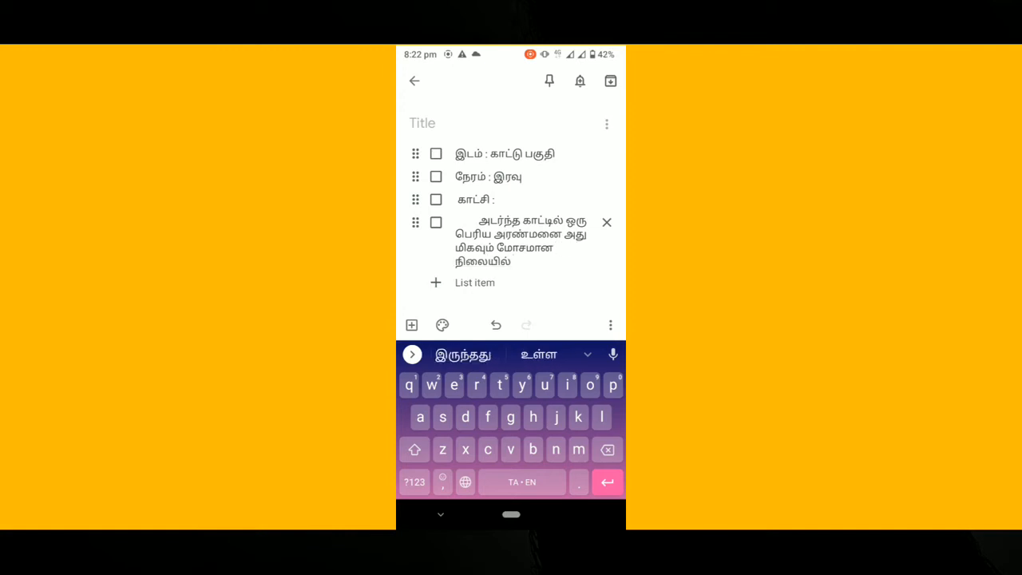
text(காணப்படுகிறது பல ஆண்டுகால்)
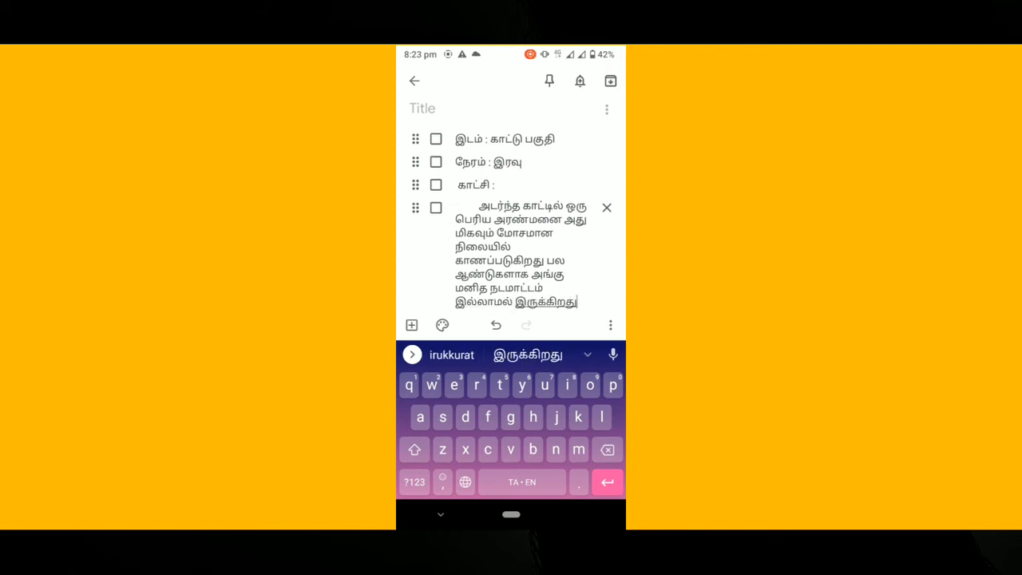
text(அங்கு இரண்டு நண்பா)
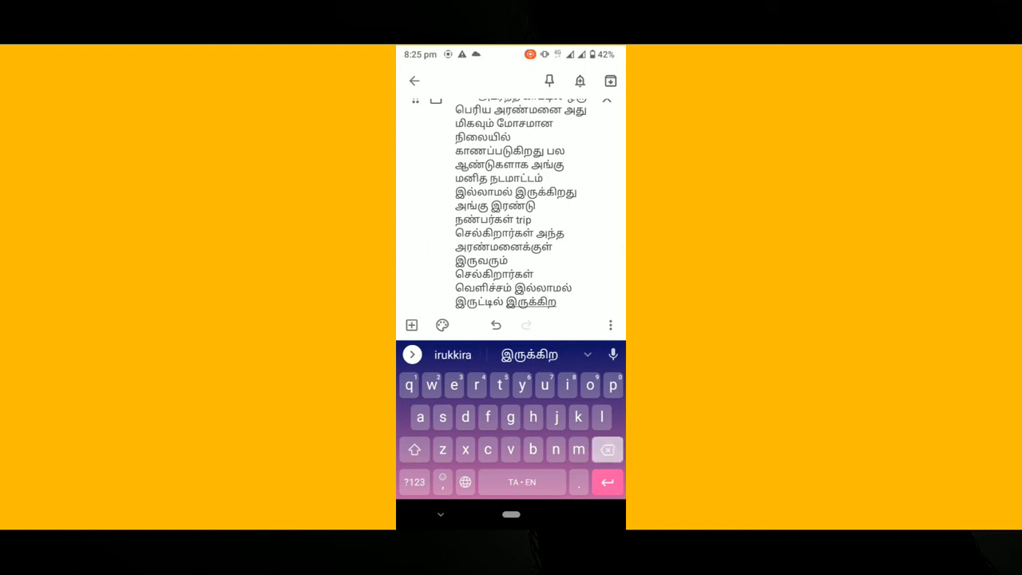
Complete the scene ending 'இது அனைத்தும் கனவு என்று நிம்மதி அடைகிறான்' and review the note
click(521, 385)
text(ார்கள் இருவர் பெயரும் நித்திஷ் மற்றும் ஹாரி)
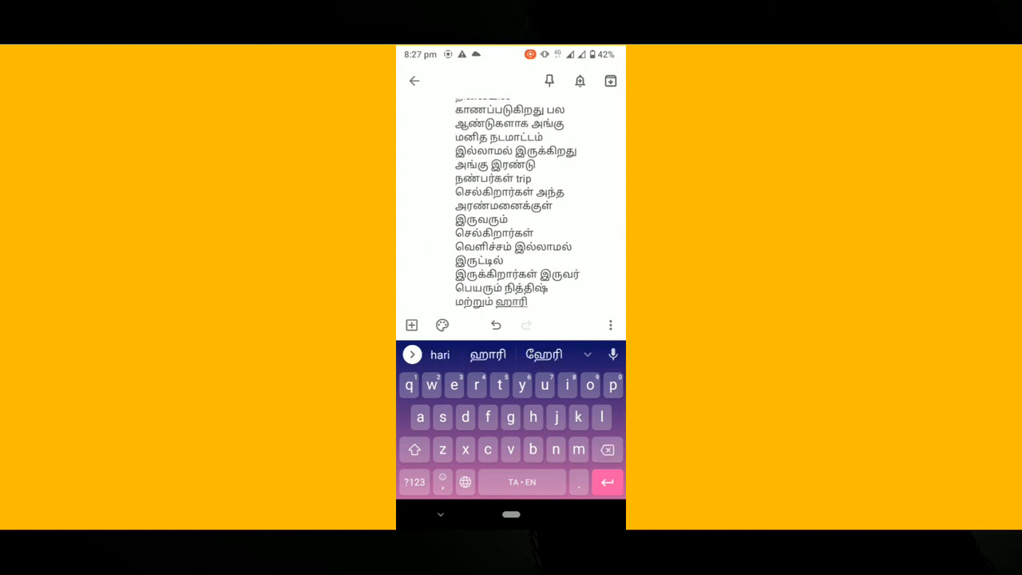
click(566, 384)
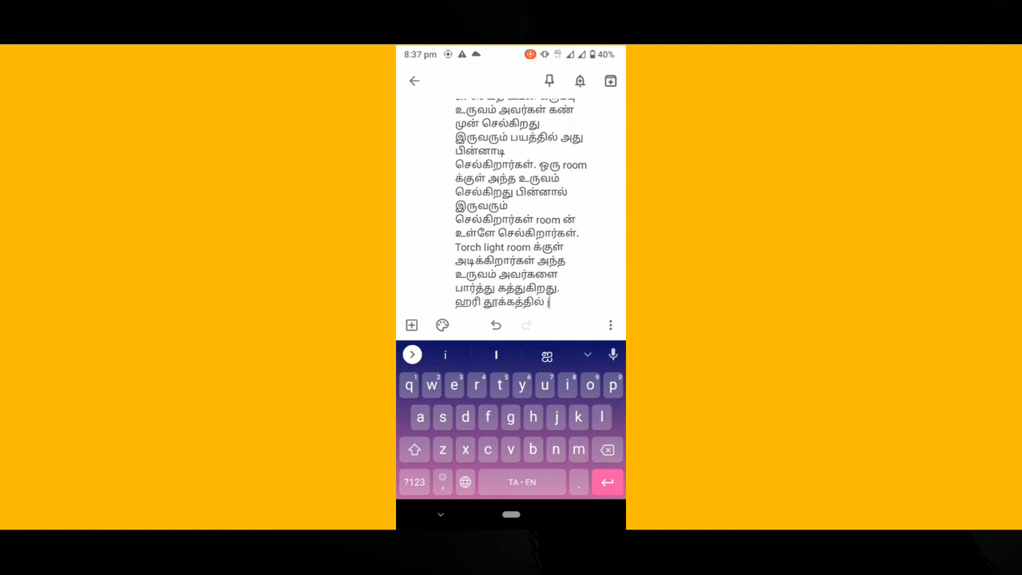
text(kan)
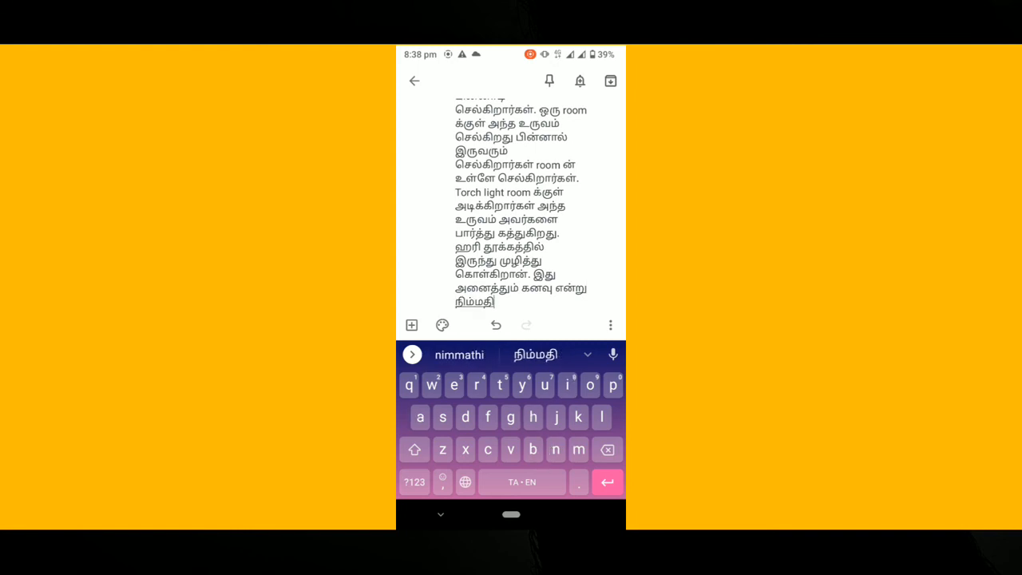
text(adaikira)
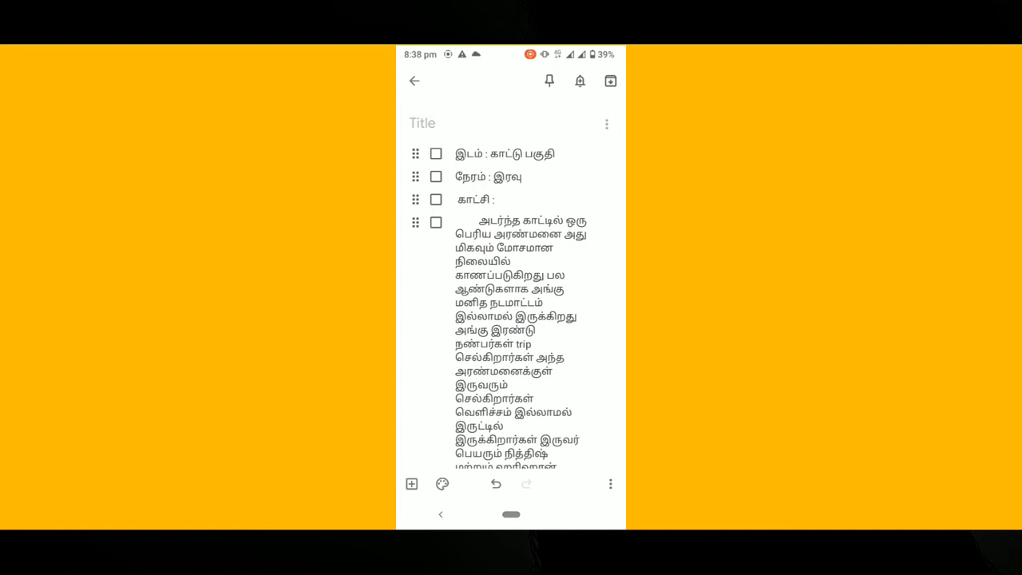
scroll(down, 3)
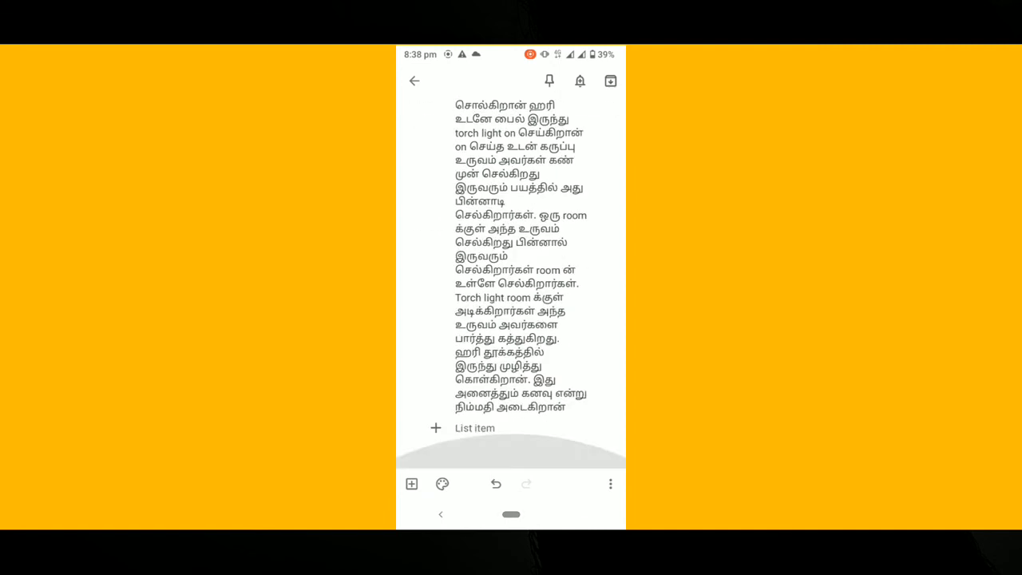
click(414, 80)
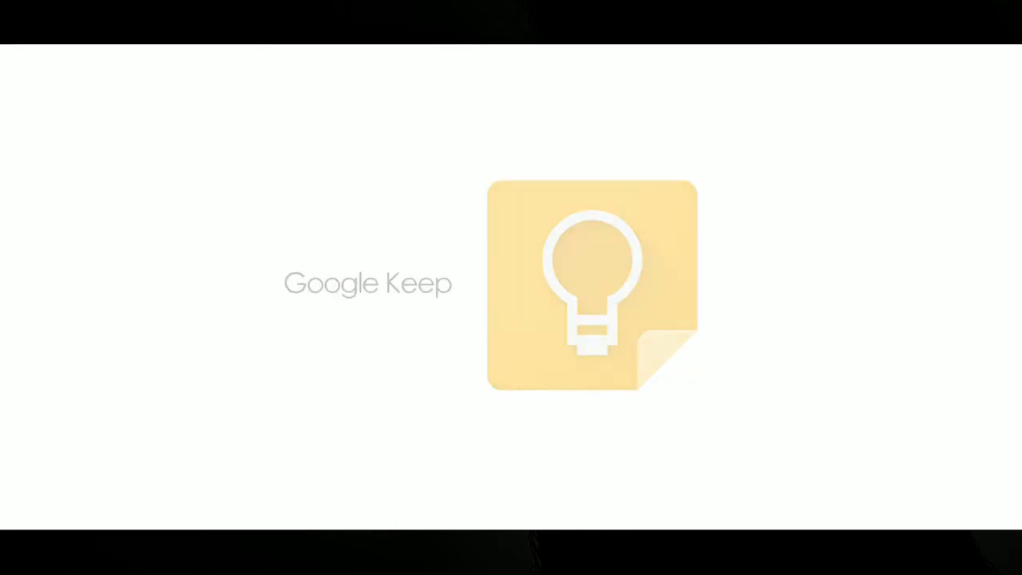